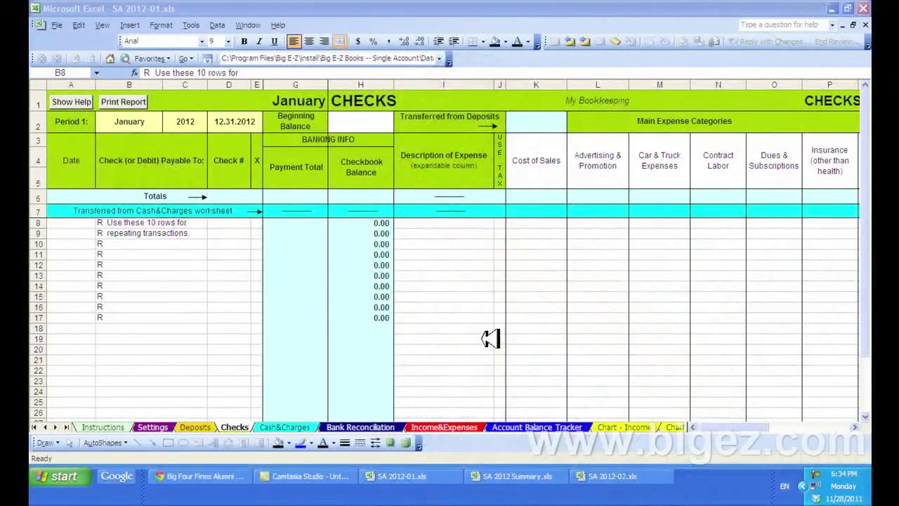
mouse_move(365, 100)
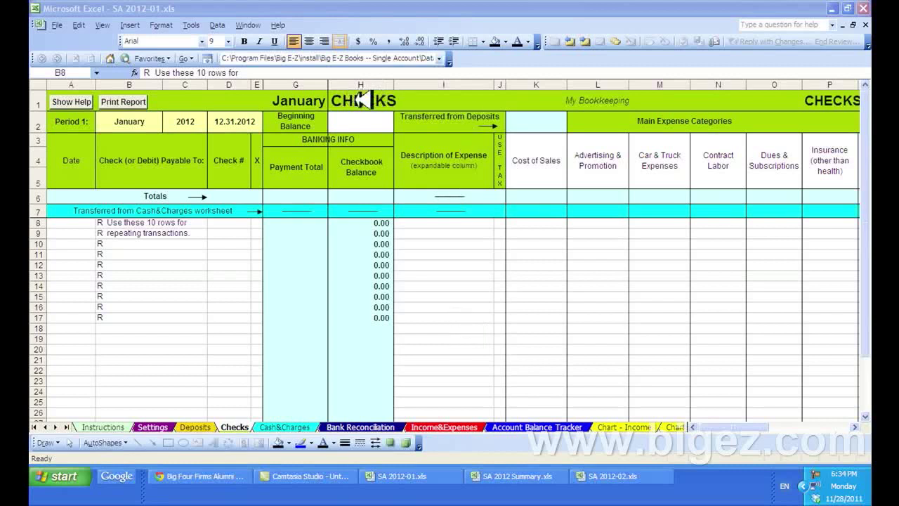
mouse_move(260, 237)
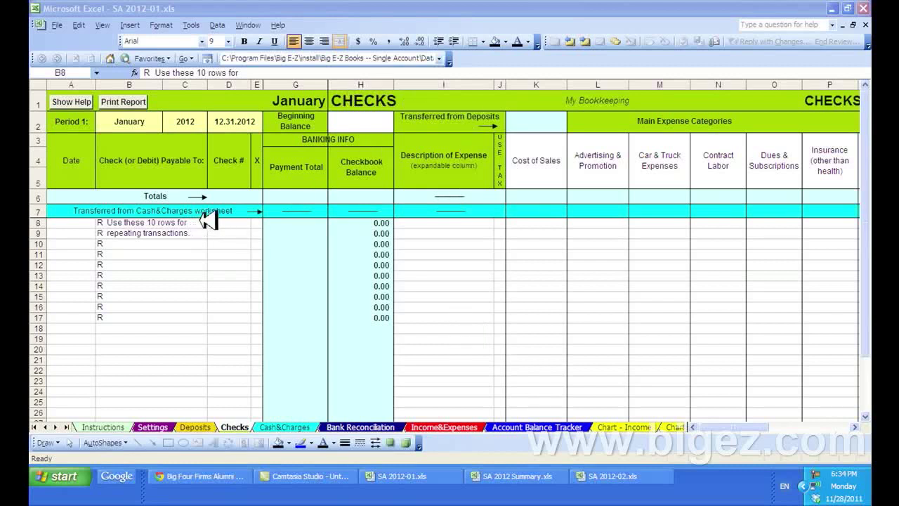
mouse_move(215, 293)
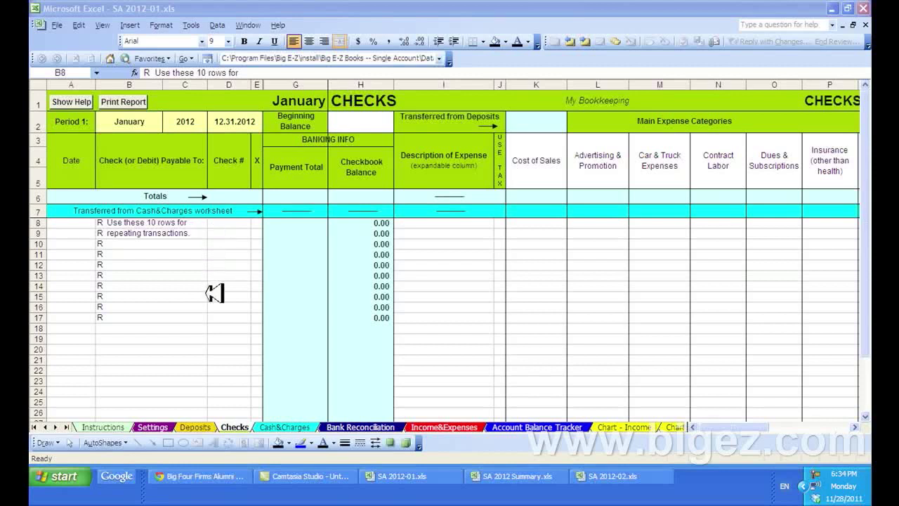
mouse_move(217, 211)
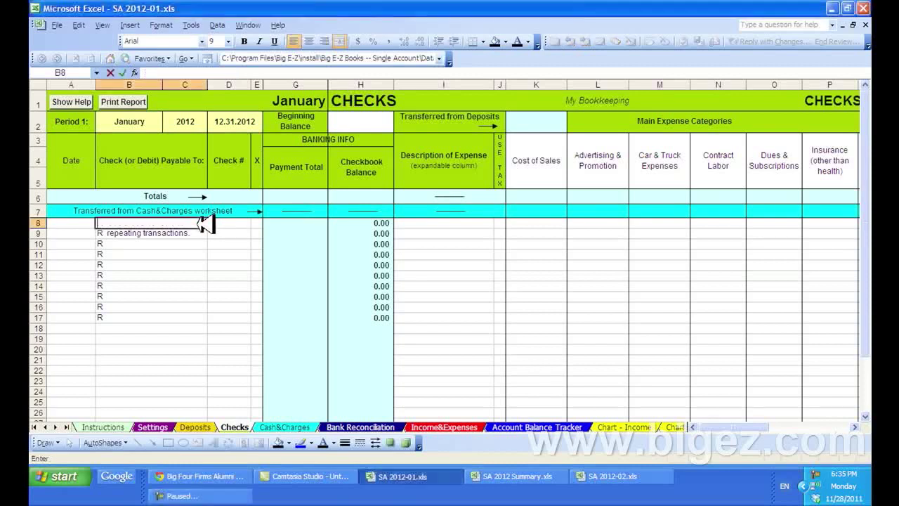
- Enter 'Phone Company' as the payee in the first repeating-transaction row of January Checks
type("Phone")
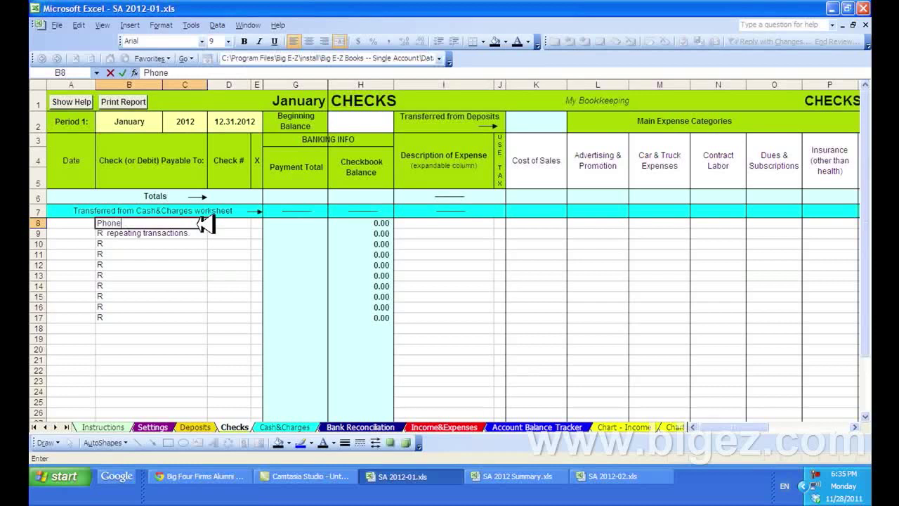
type("Company")
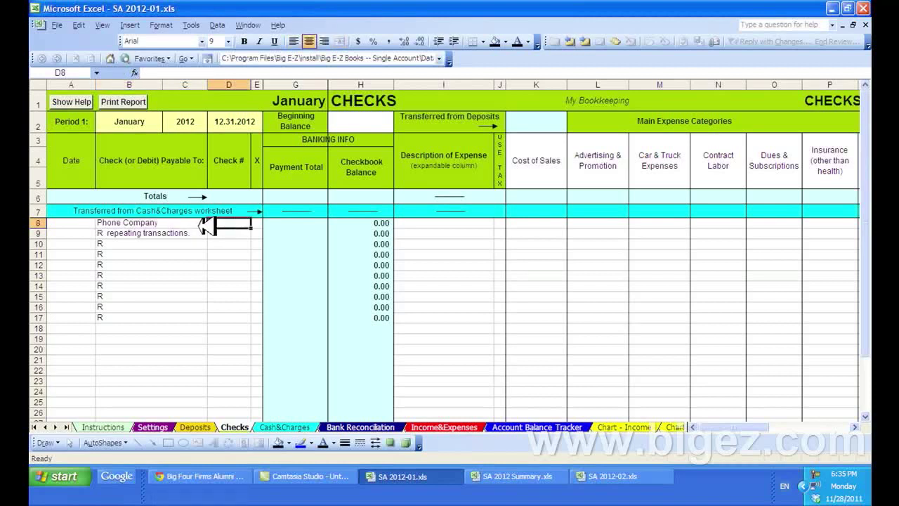
mouse_move(288, 127)
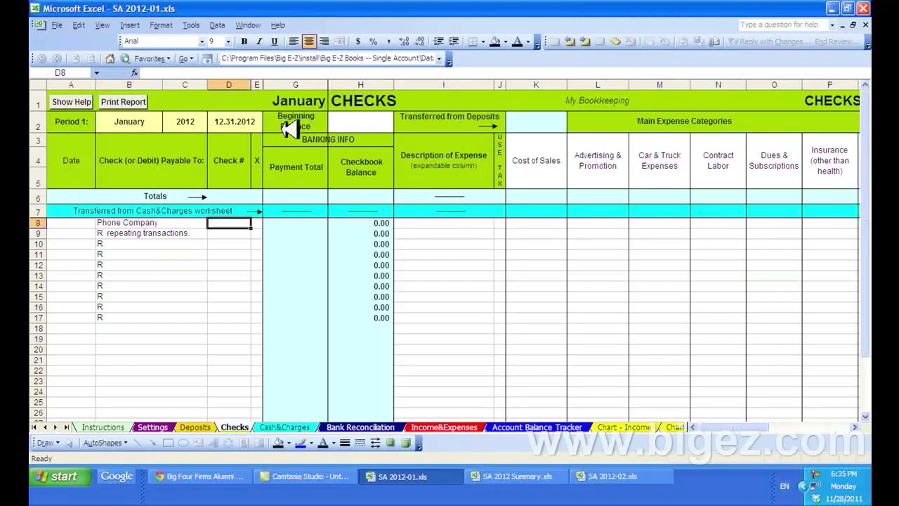
mouse_move(372, 105)
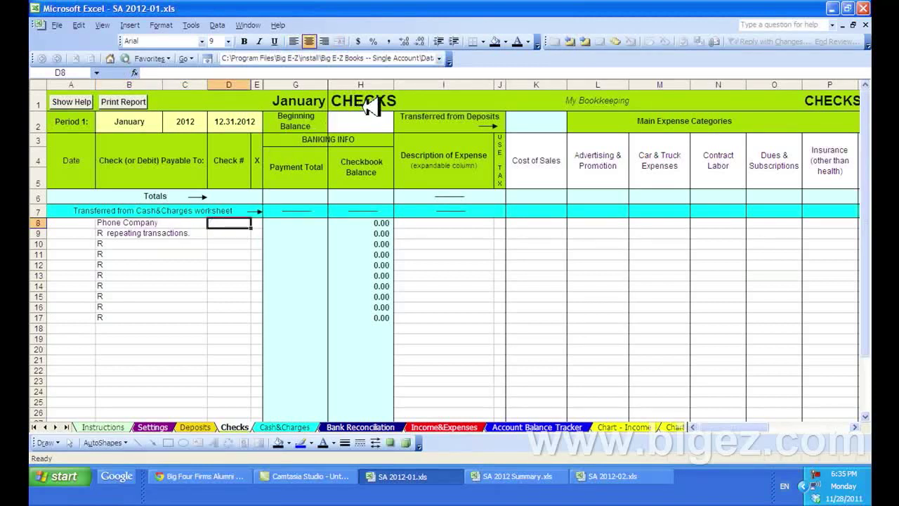
mouse_move(169, 231)
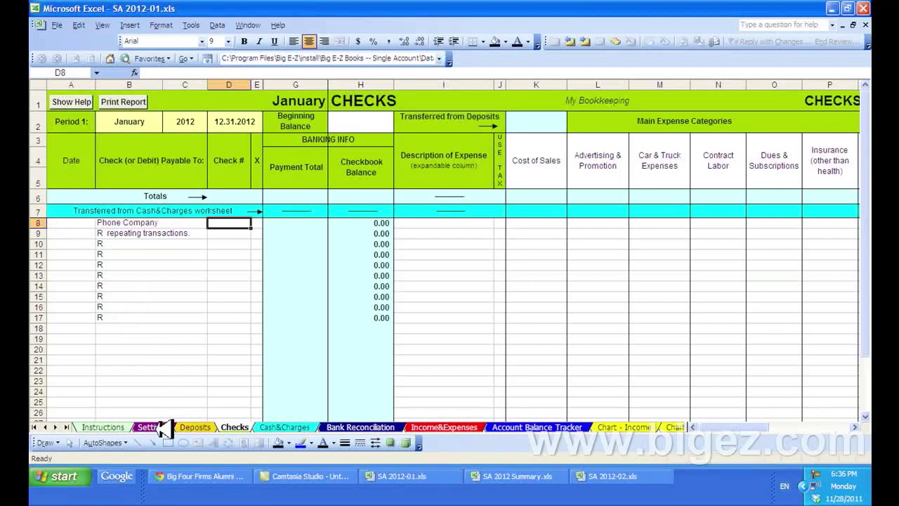
- Show the February workbook's Checks sheet with Phone Company carried into its first row
left_click(151, 426)
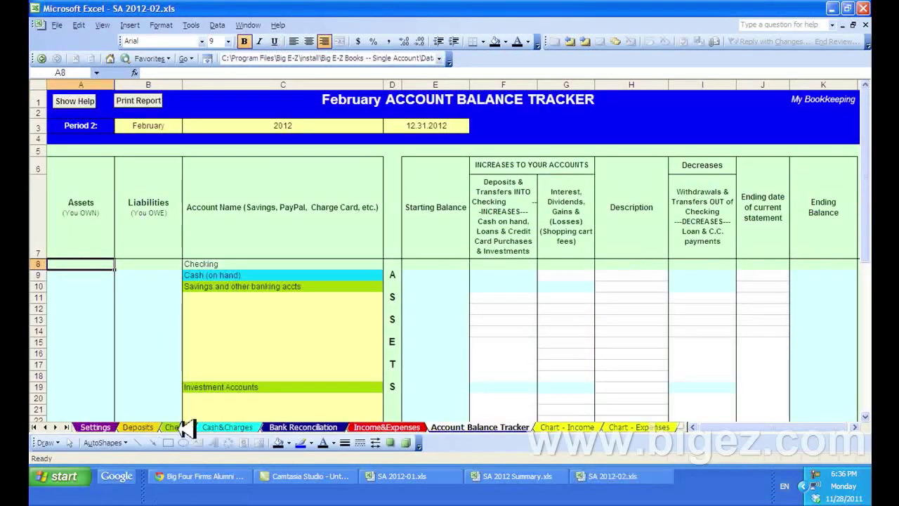
left_click(176, 426)
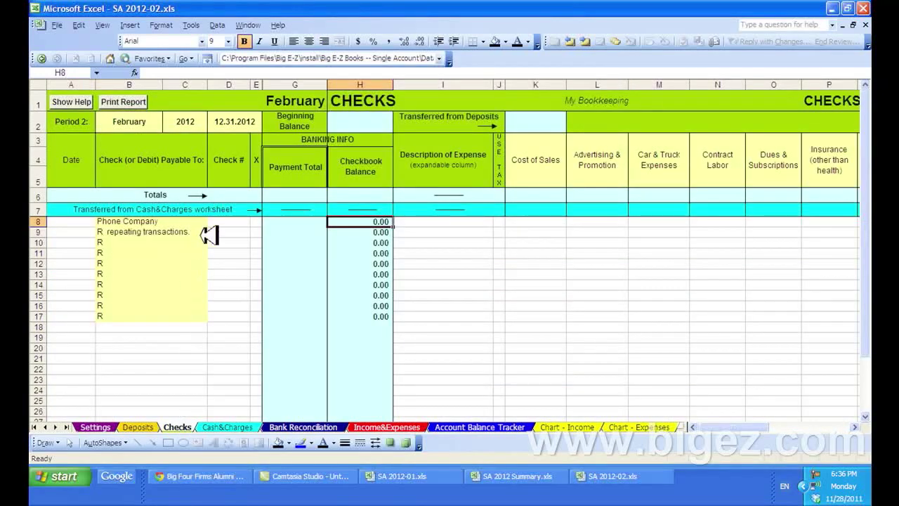
mouse_move(232, 225)
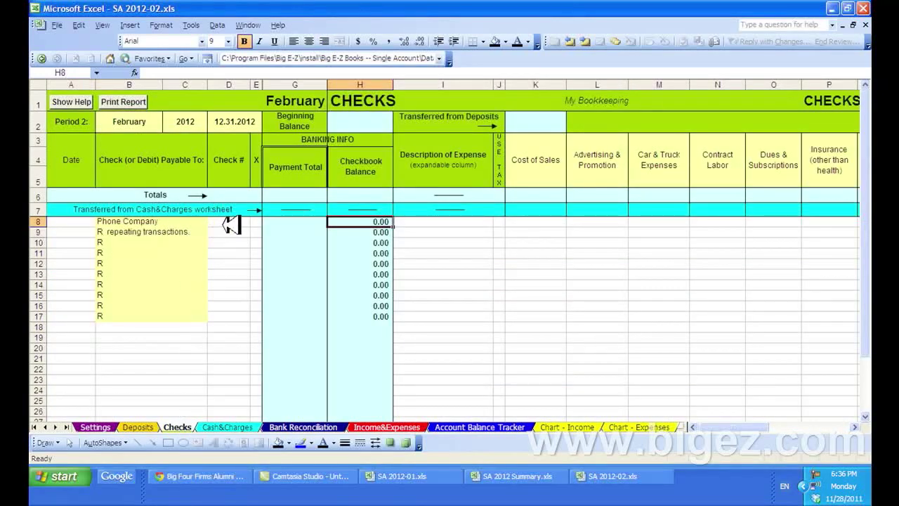
mouse_move(195, 229)
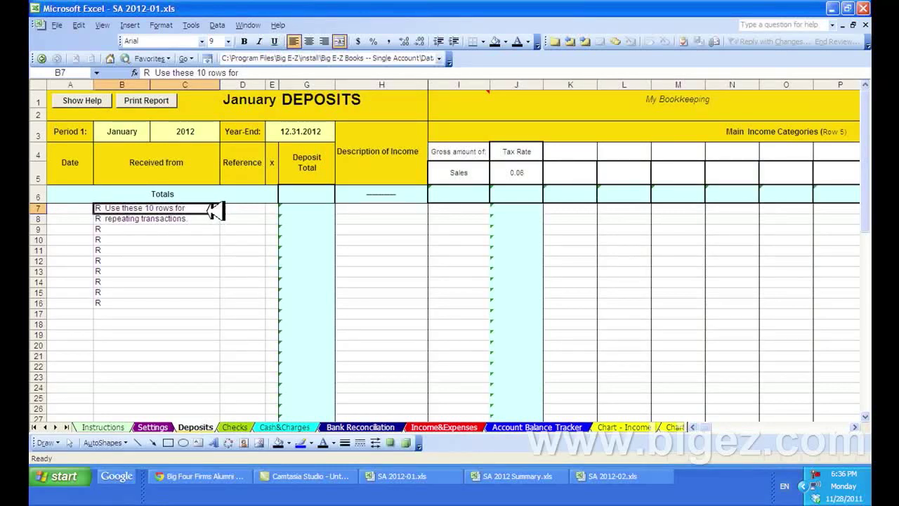
mouse_move(162, 325)
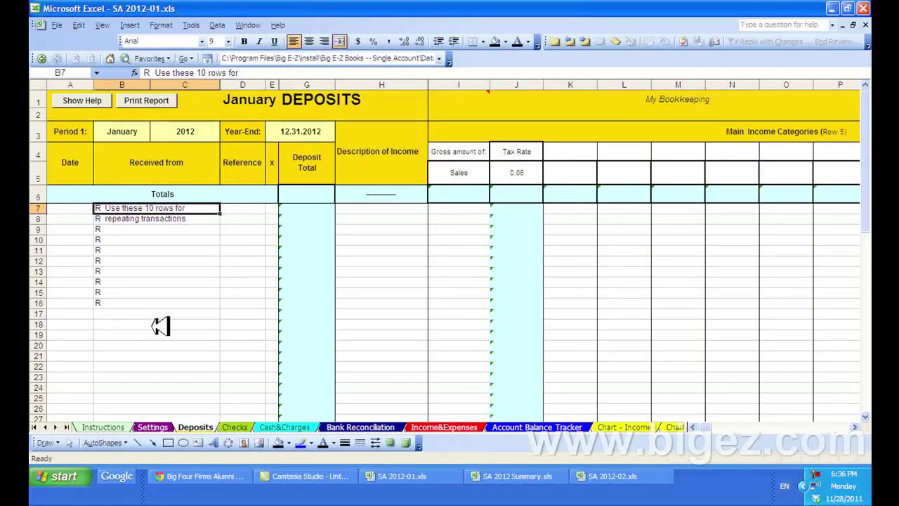
mouse_move(337, 122)
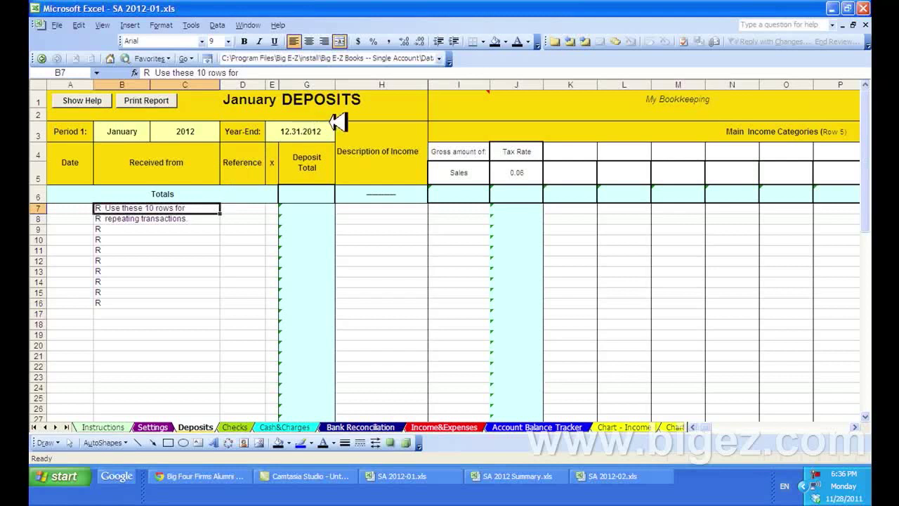
mouse_move(269, 415)
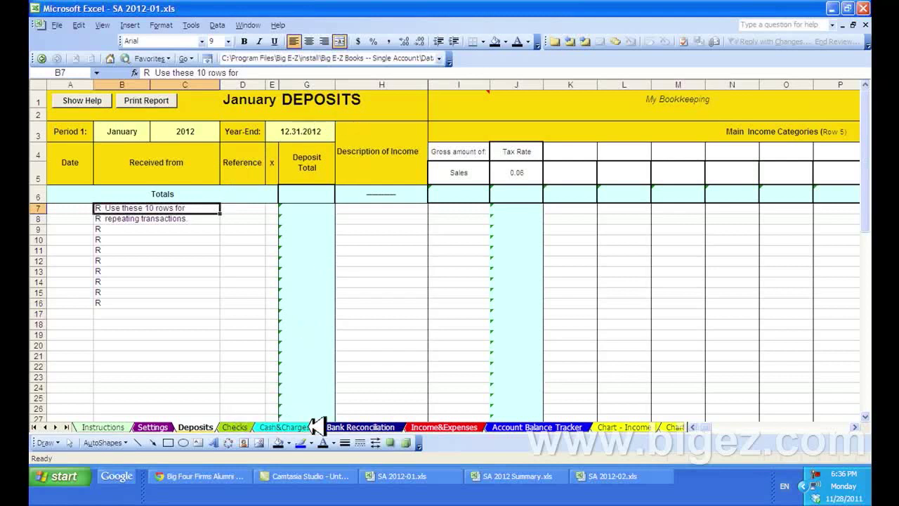
mouse_move(471, 435)
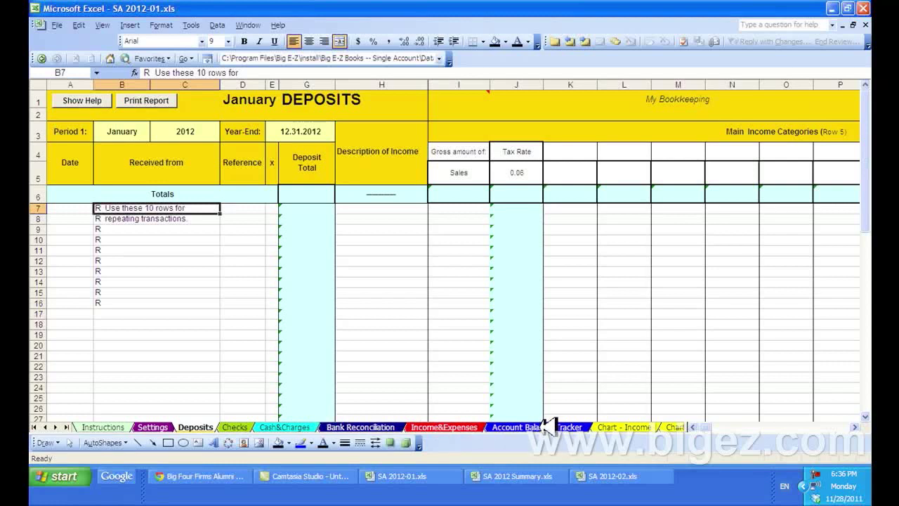
mouse_move(222, 247)
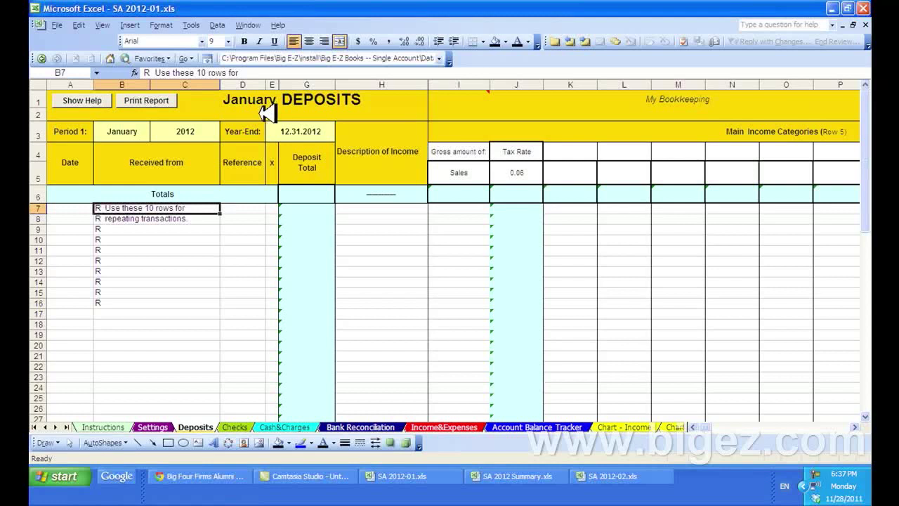
mouse_move(263, 166)
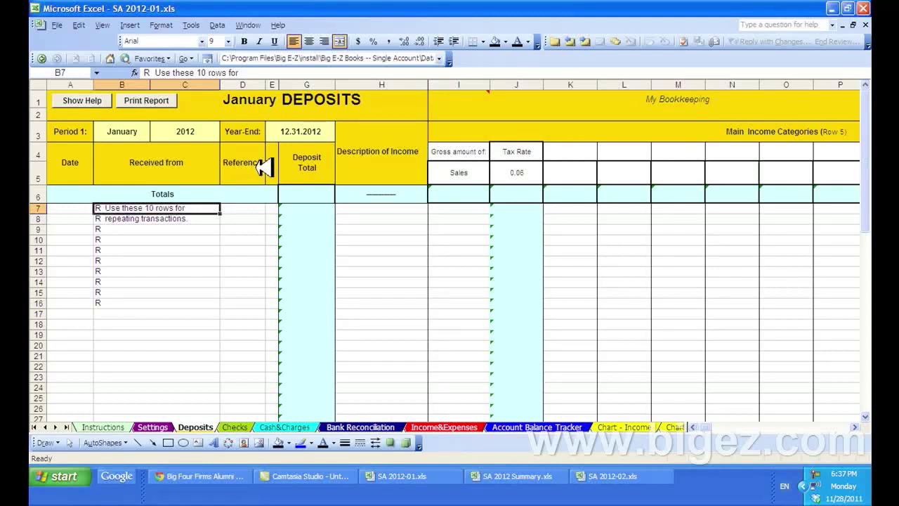